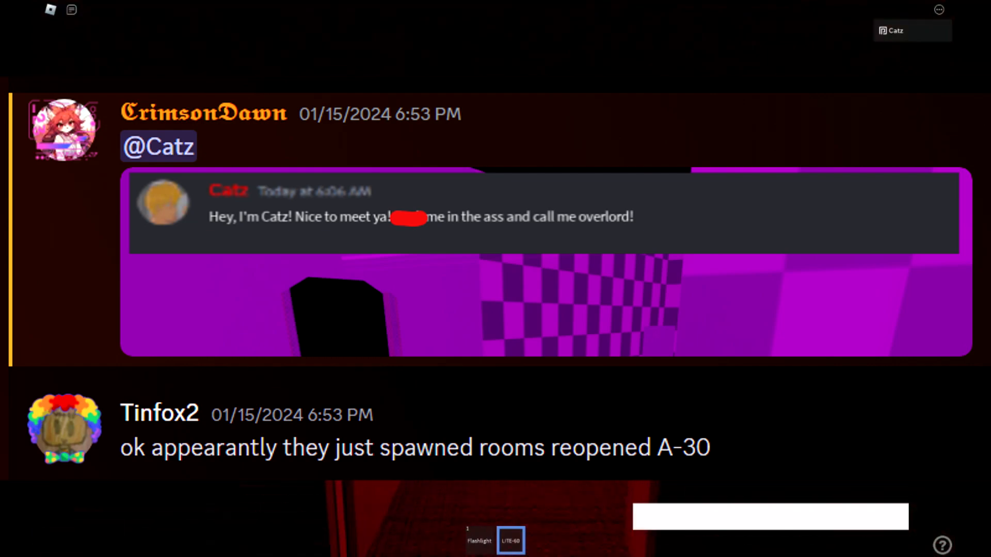
Scroll the overlay down to the messages about the server troll's continued admin abuse
scroll("down", 3)
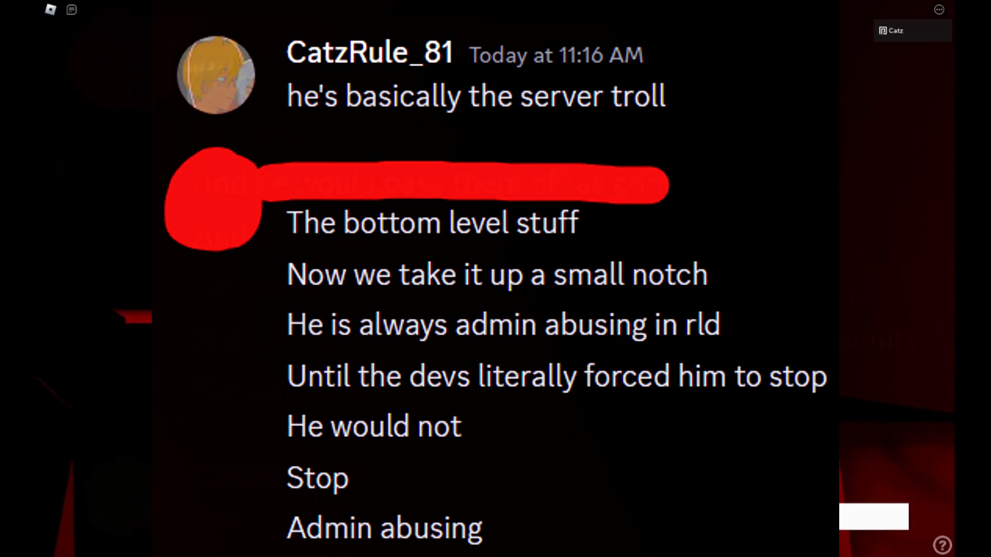
Scroll down to the 'agreed' reply with the embedded bomb-holding fan drawing
scroll("down", 3)
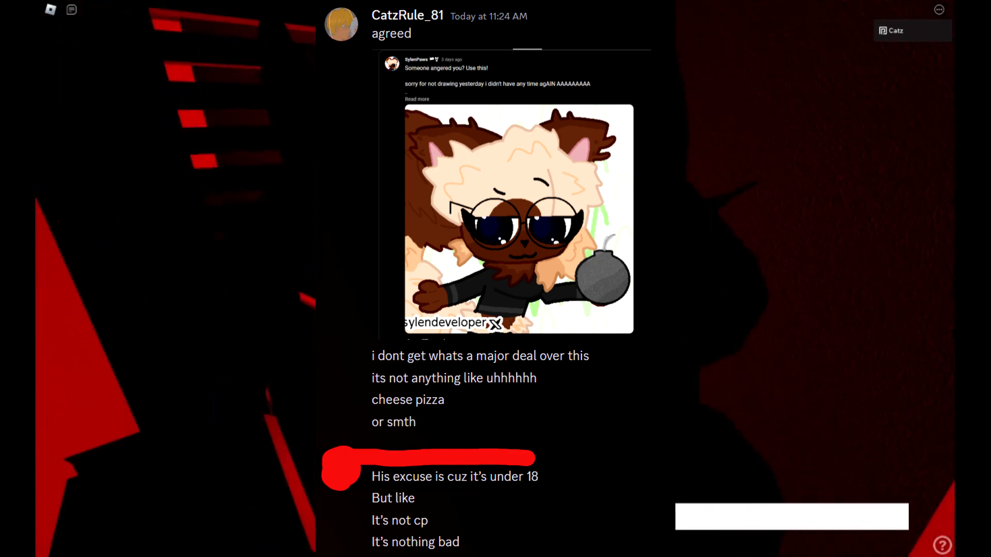
left_click(519, 218)
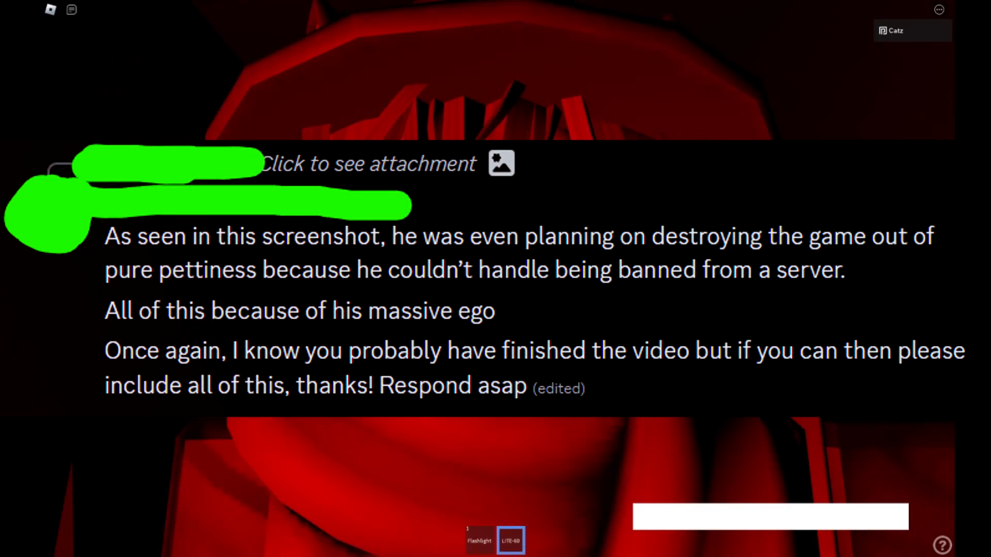
mouse_move(851, 422)
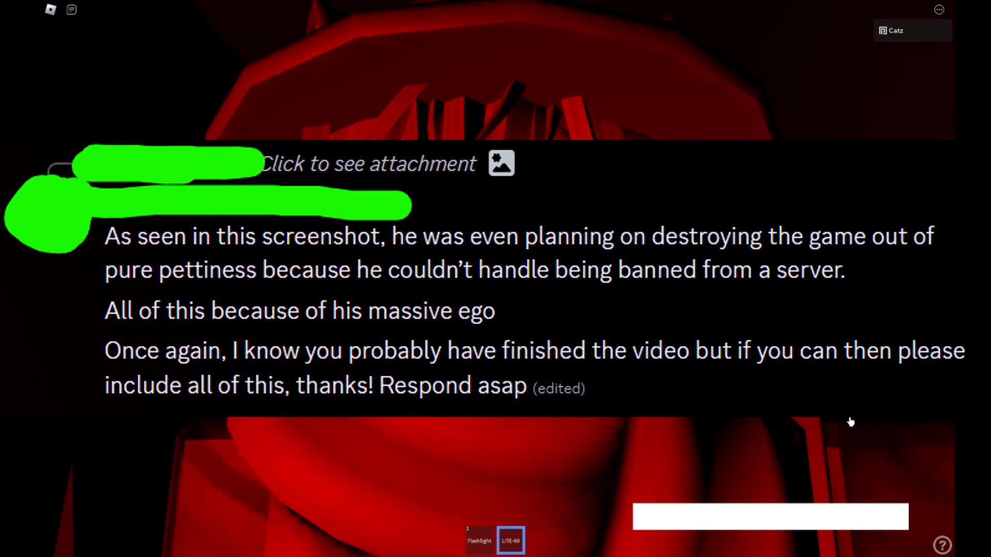